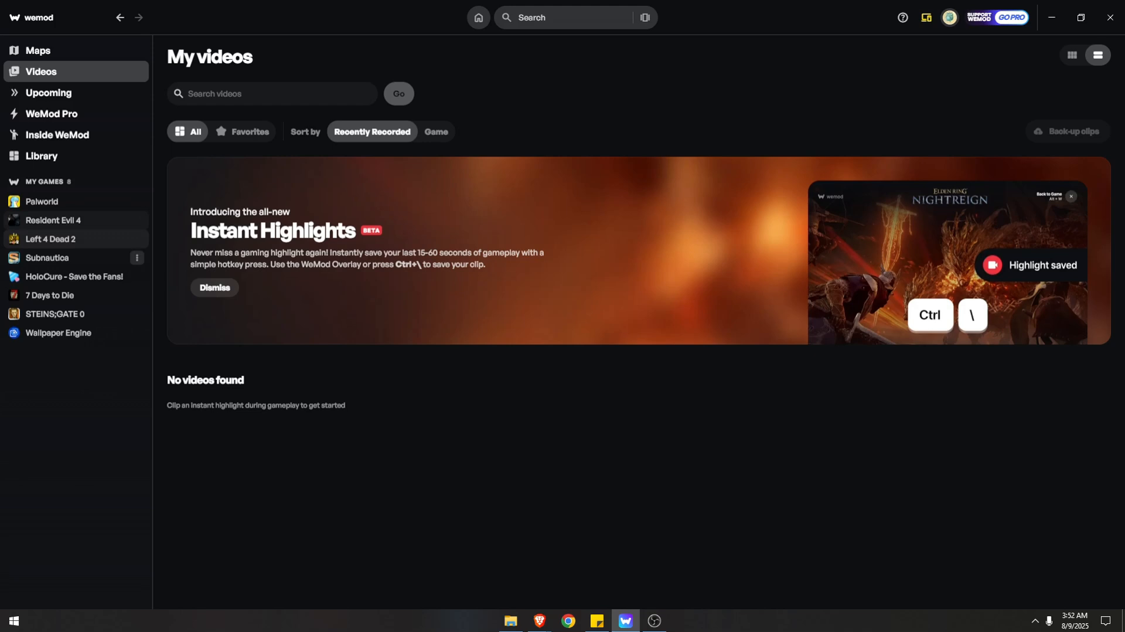
# - Go to the Subnautica game page from My Games in the sidebar
pyautogui.click(47, 256)
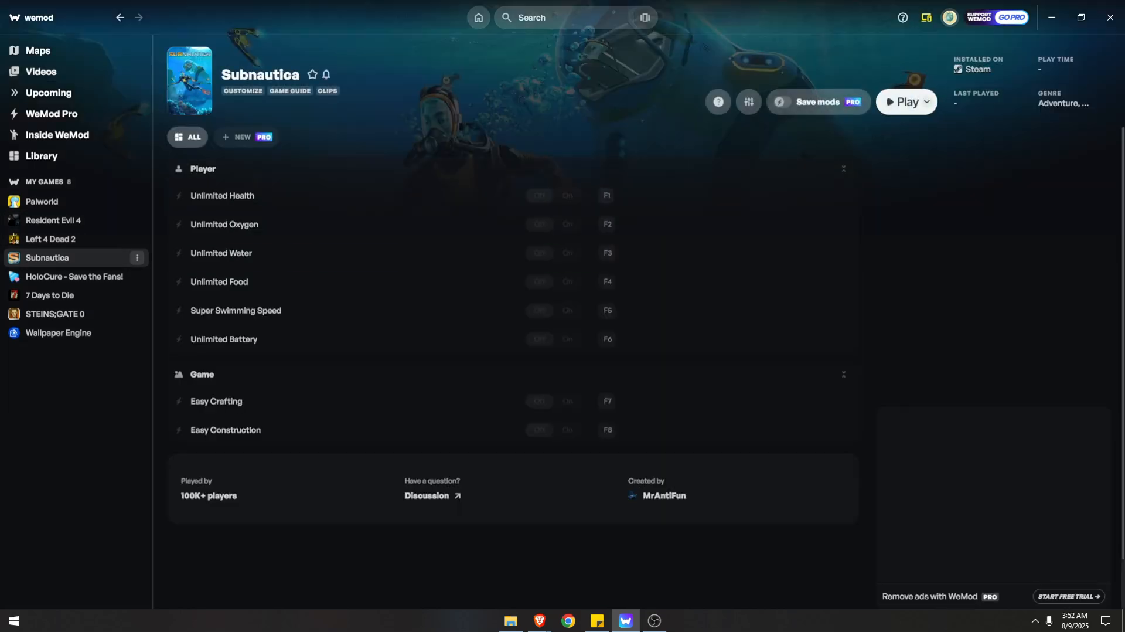
pyautogui.moveTo(717, 101)
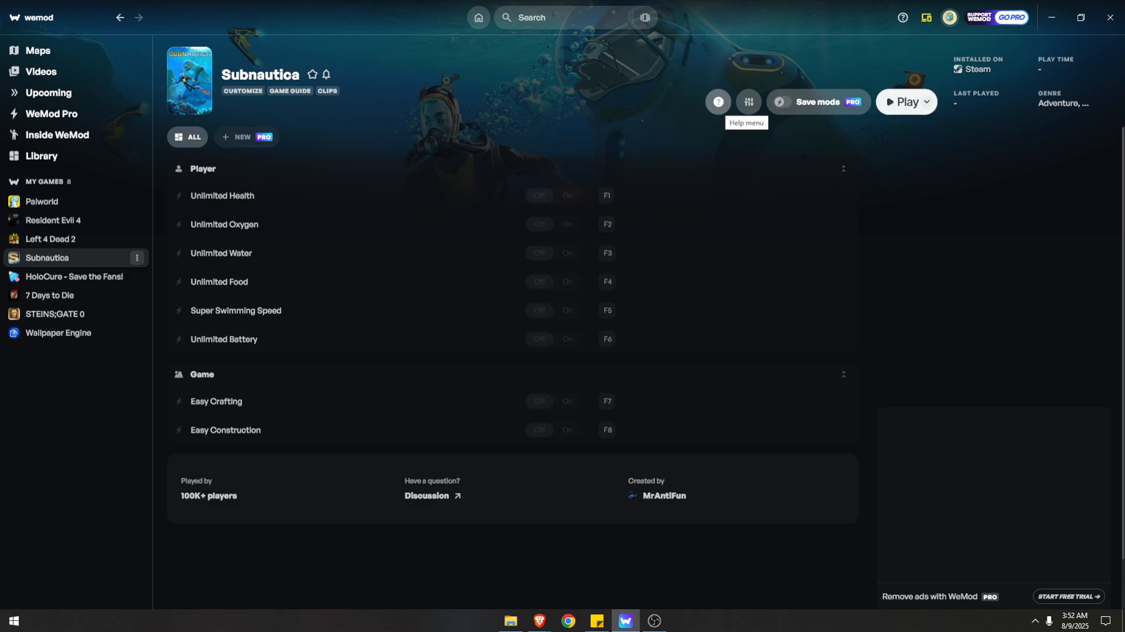
# - Start a Report an Issue chat for Subnautica from the ? help menu
pyautogui.click(717, 101)
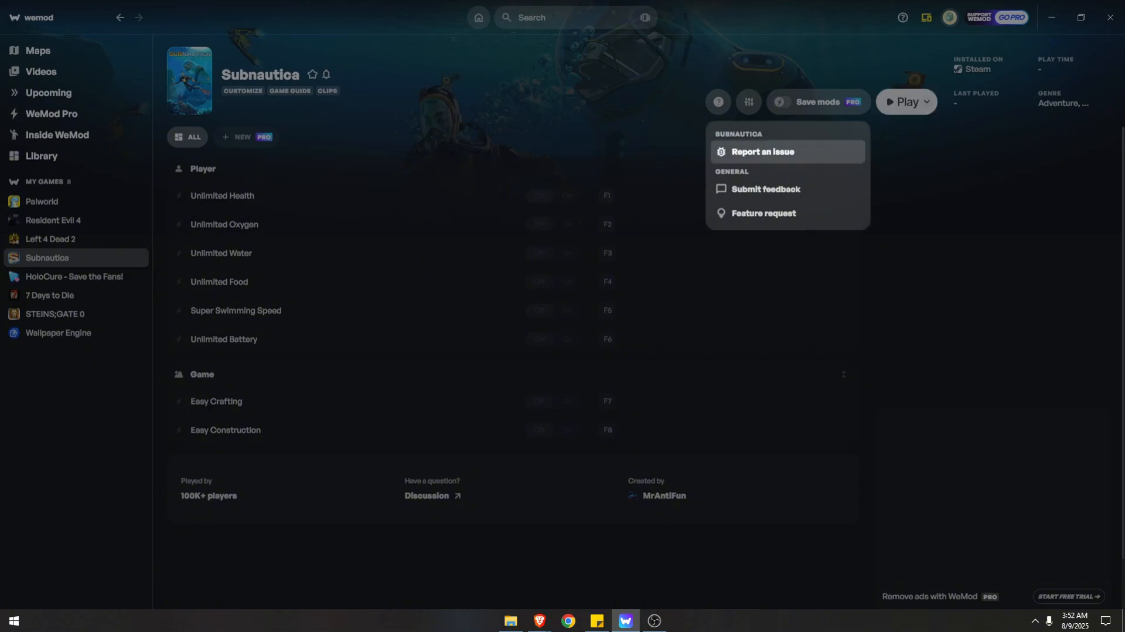
pyautogui.click(765, 151)
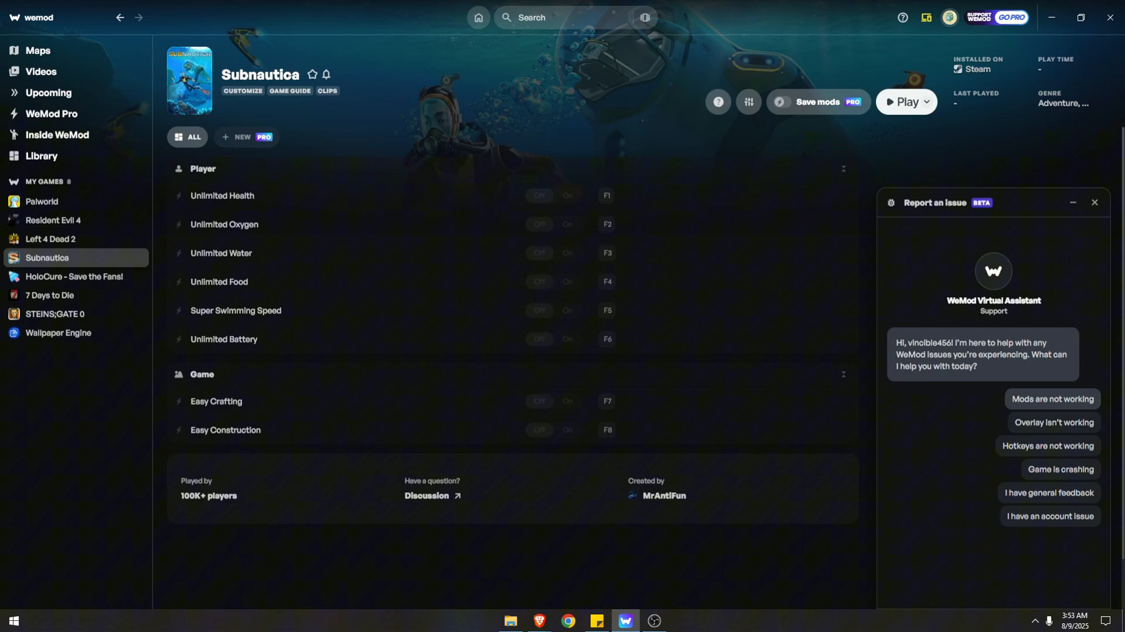
# - Report 'Mods are not working' and tick Unlimited Health and Unlimited Water as affected mods
pyautogui.click(1052, 399)
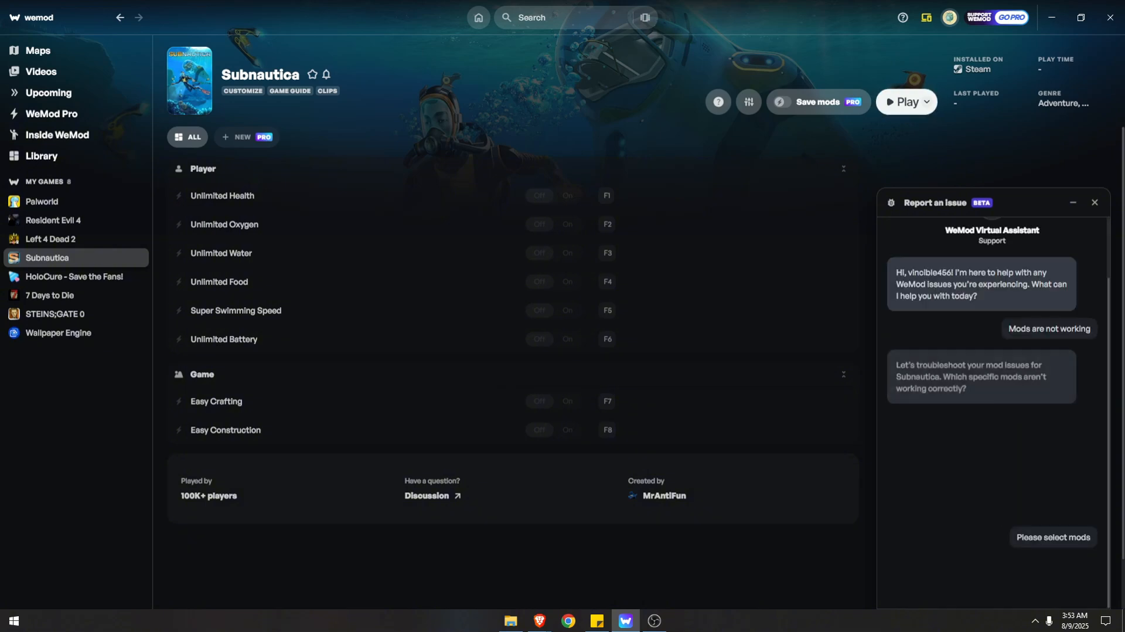
pyautogui.click(1053, 536)
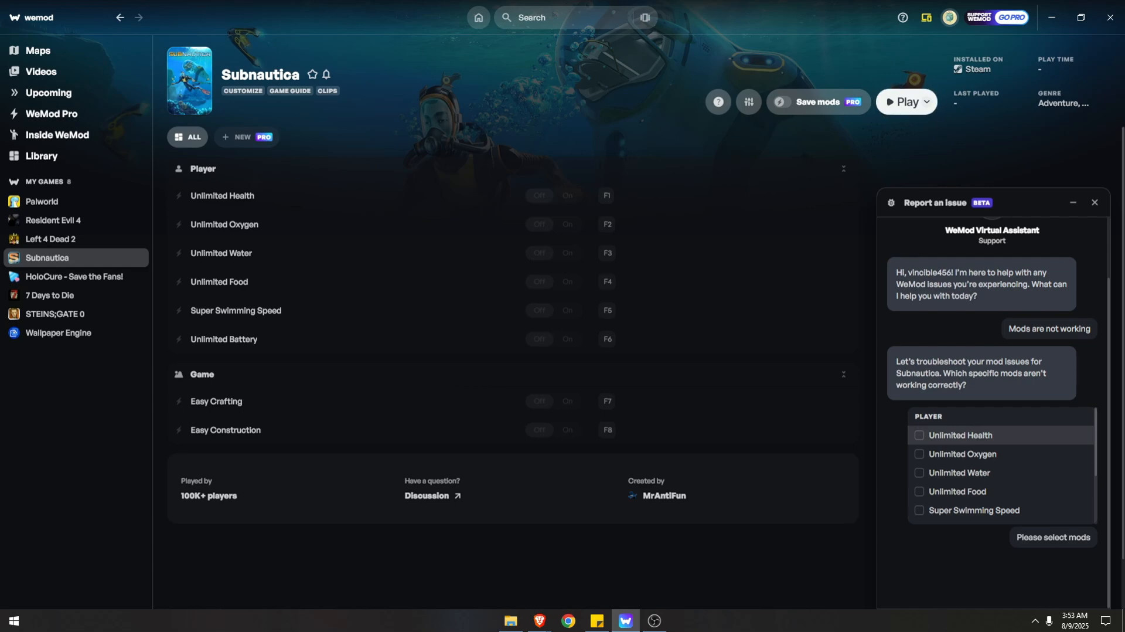
pyautogui.click(918, 435)
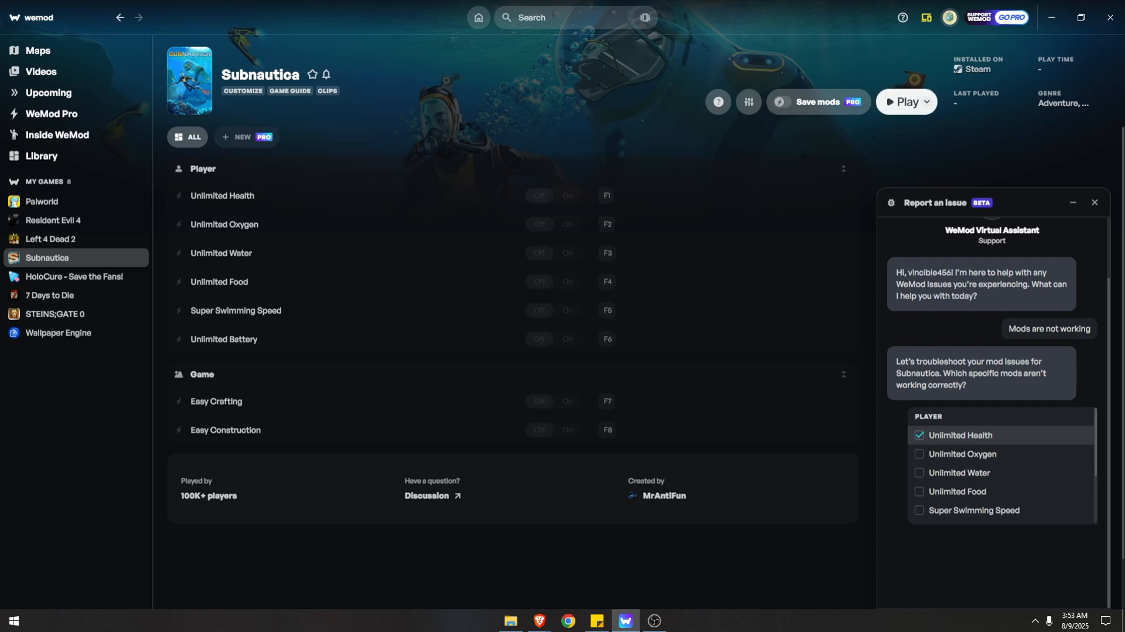
pyautogui.click(919, 472)
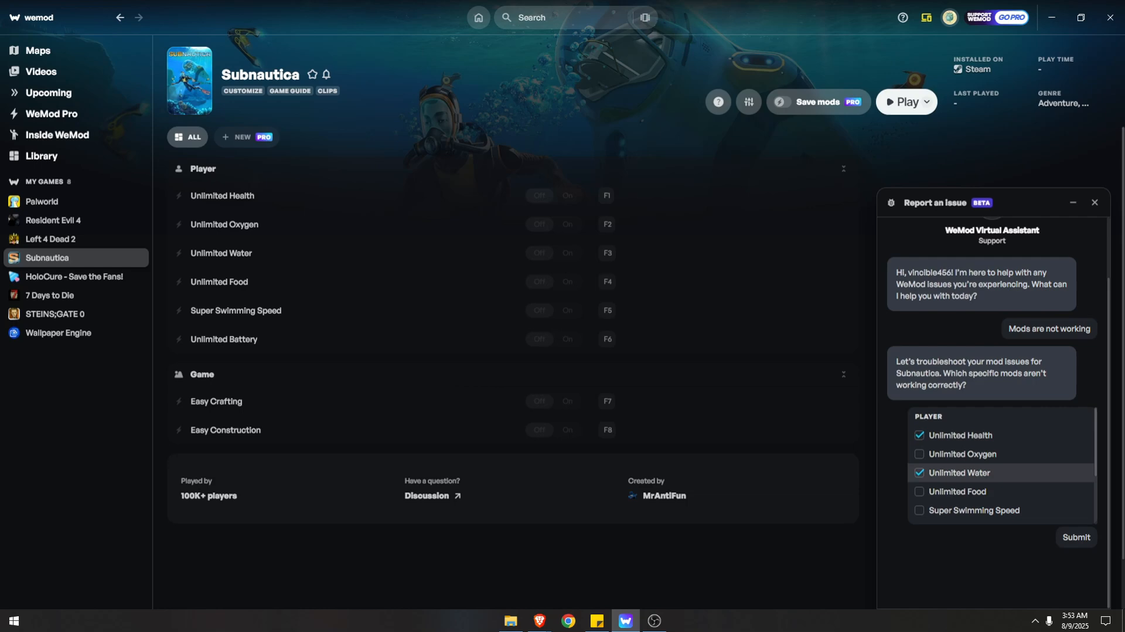
# - Submit the mod selection, receive the assistant's setup checklist, and close the chat
pyautogui.click(1075, 537)
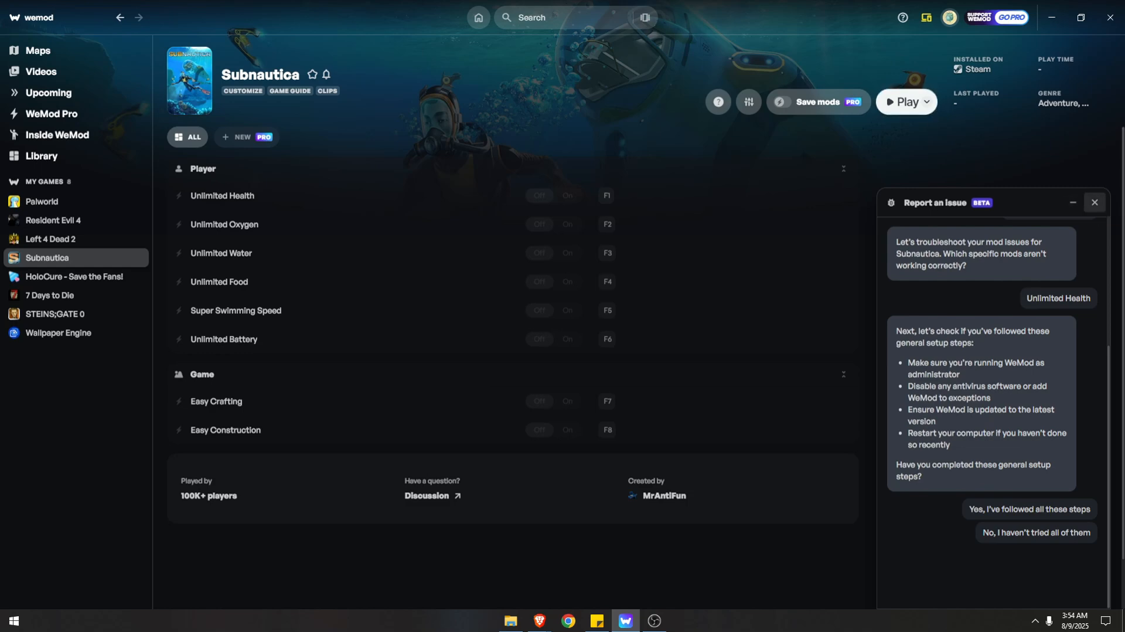
pyautogui.click(1094, 203)
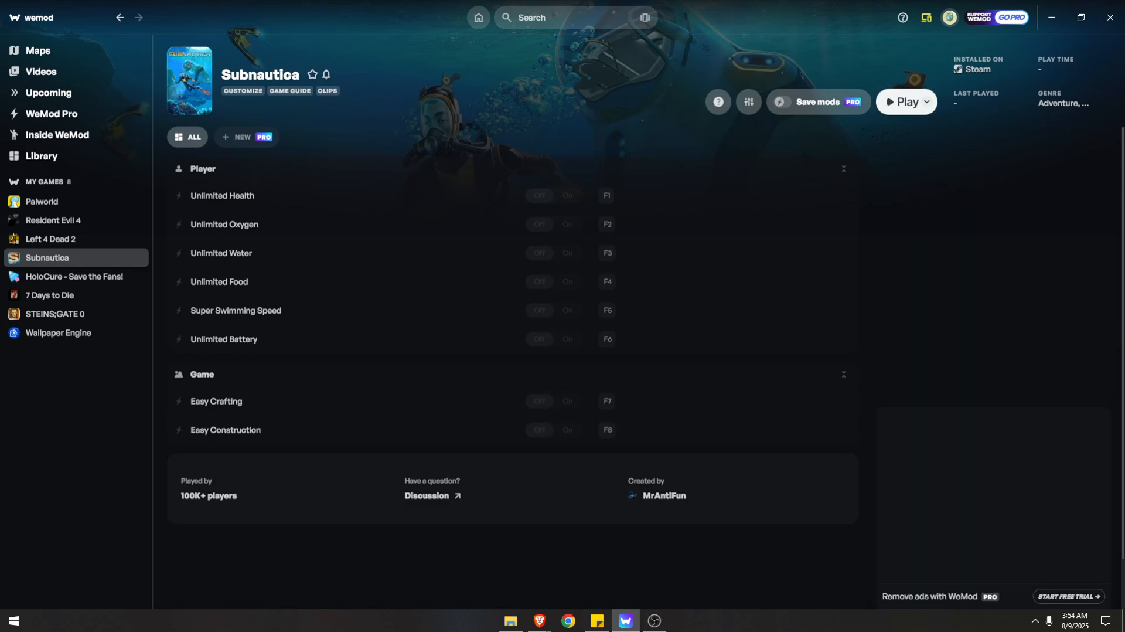